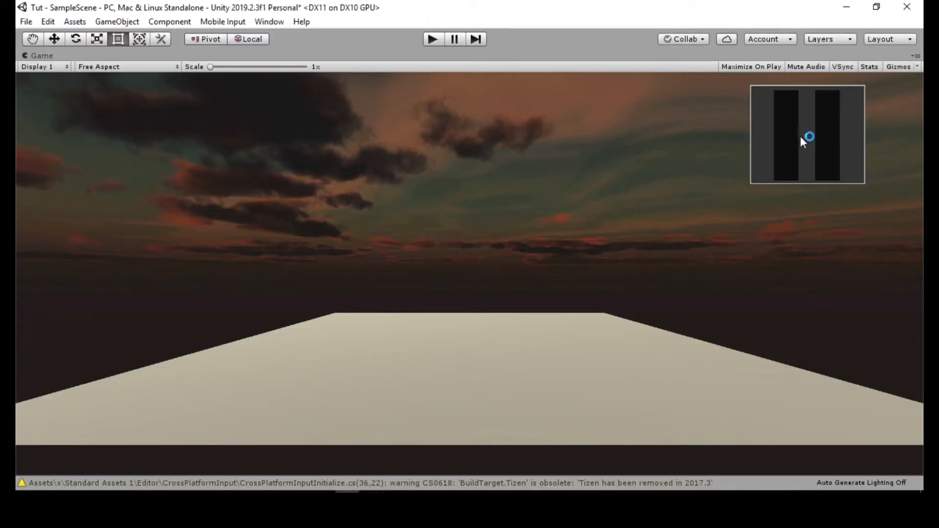
Run the game scene in Unity briefly, then stop it
{"action": "left_click", "coordinate": [434, 39]}
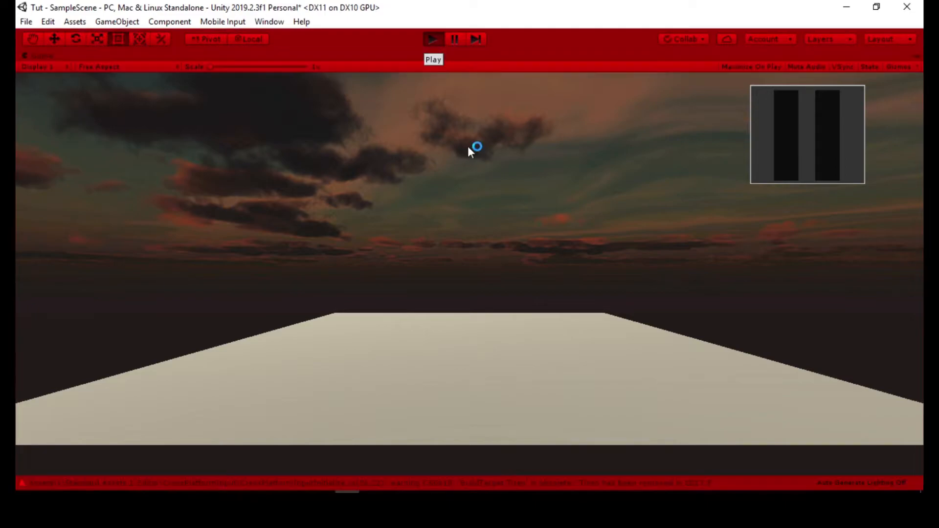
{"action": "left_click", "coordinate": [433, 39]}
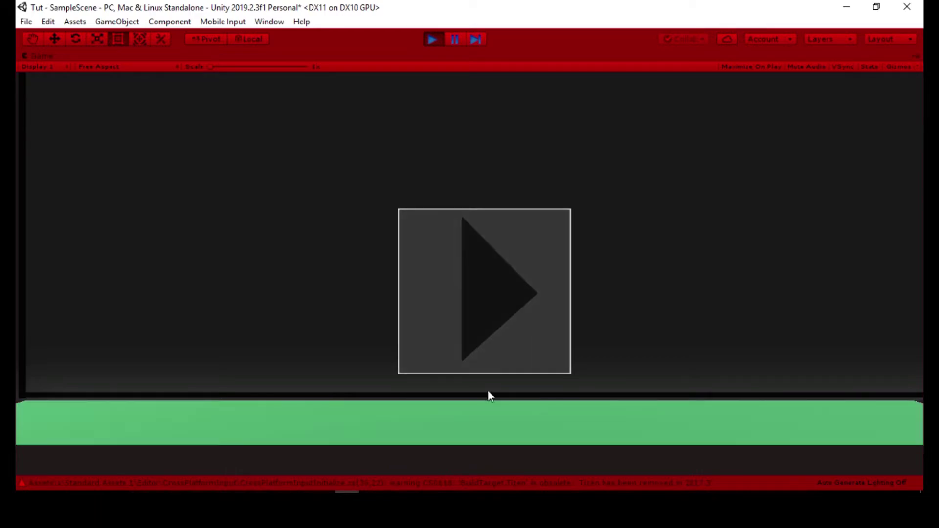
{"action": "left_click", "coordinate": [431, 40]}
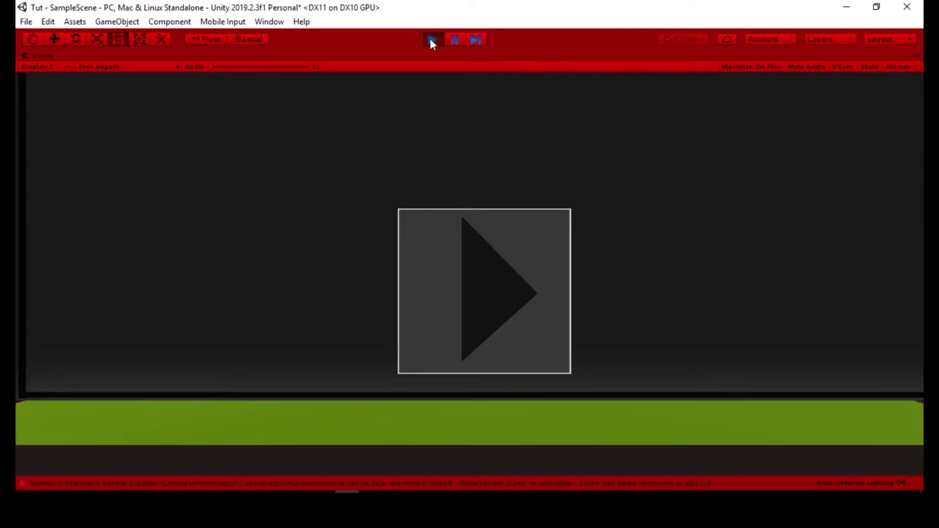
{"action": "left_click", "coordinate": [432, 40]}
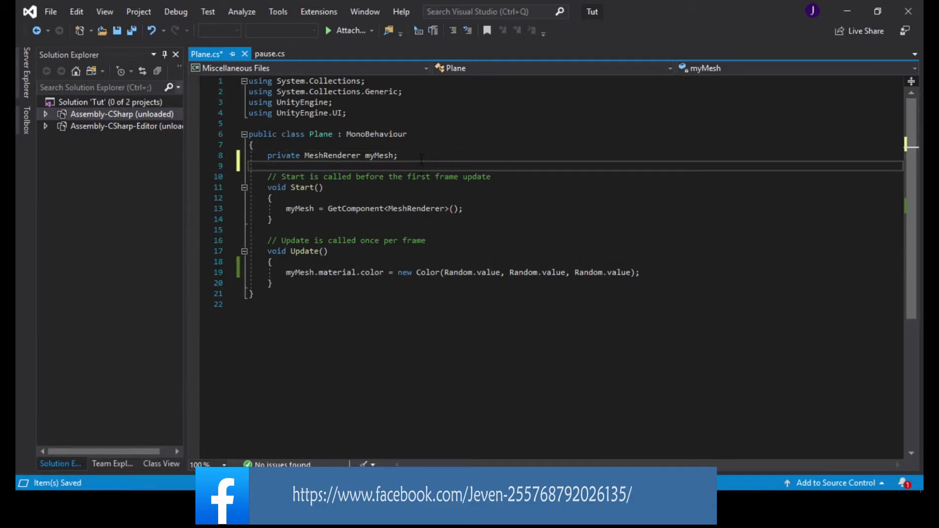
Declare a float TimeSinceChanged field below myMesh
{"action": "type", "text": "fo"}
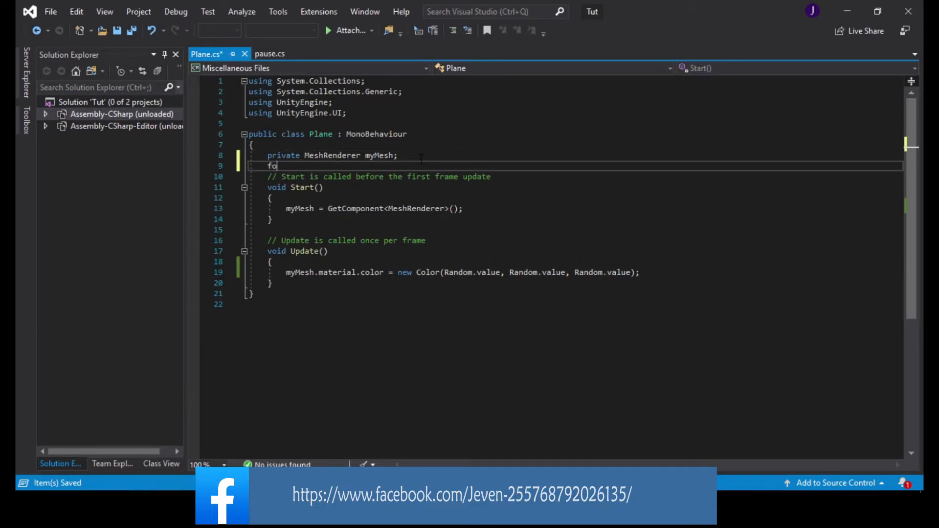
{"action": "type", "text": "float"}
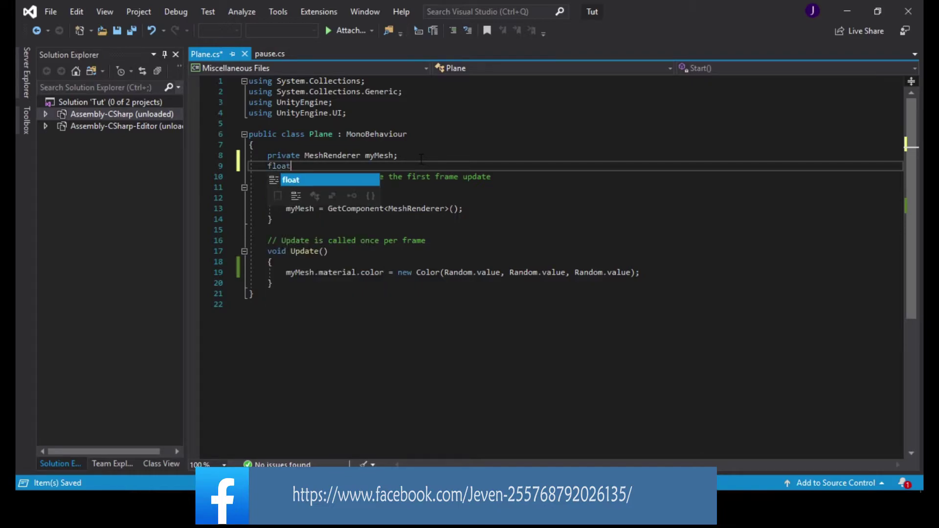
{"action": "type", "text": "T"}
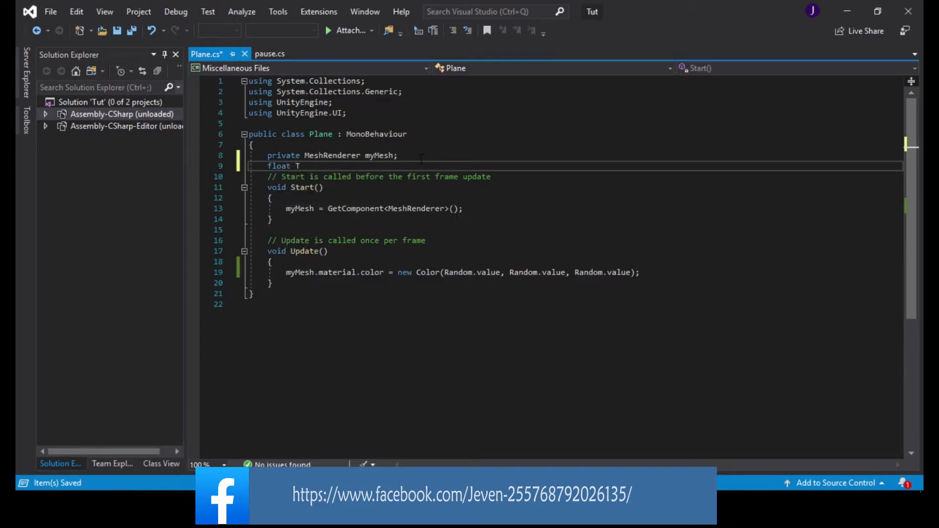
{"action": "type", "text": "ime"}
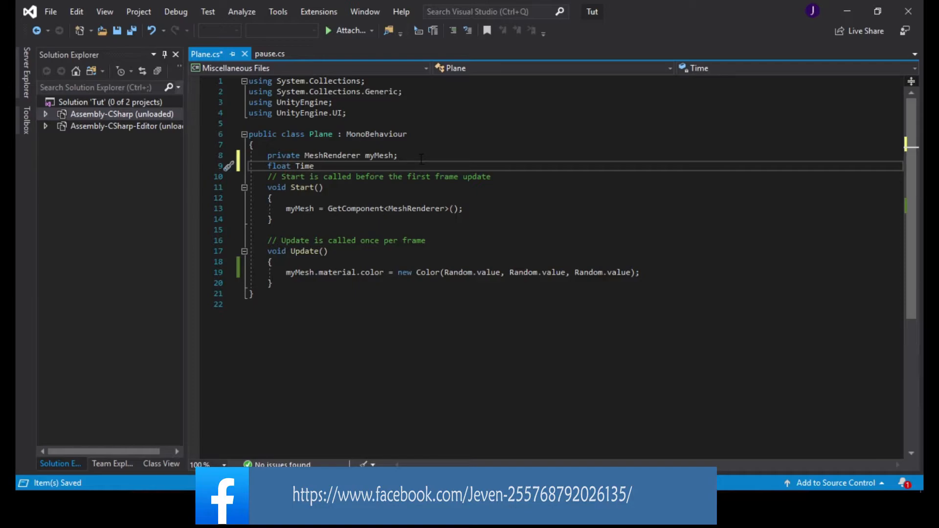
{"action": "type", "text": "S"}
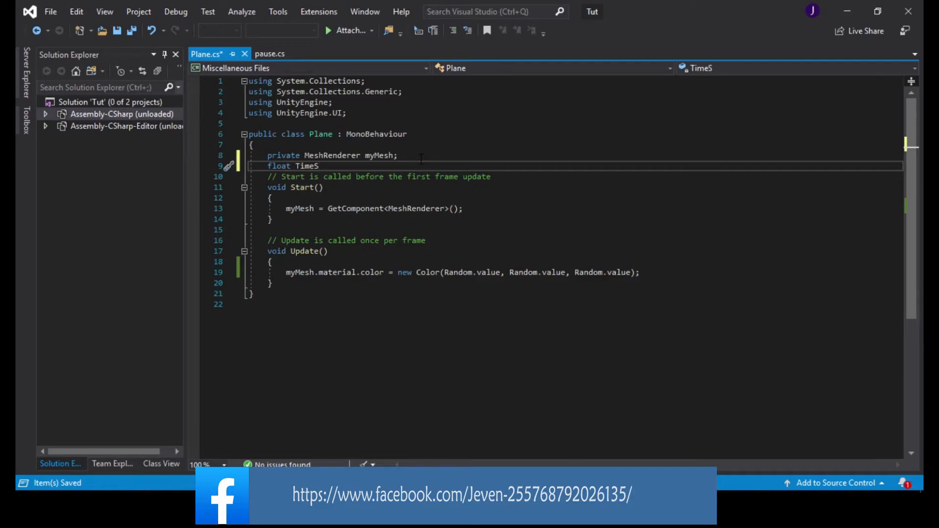
{"action": "type", "text": "inceChan"}
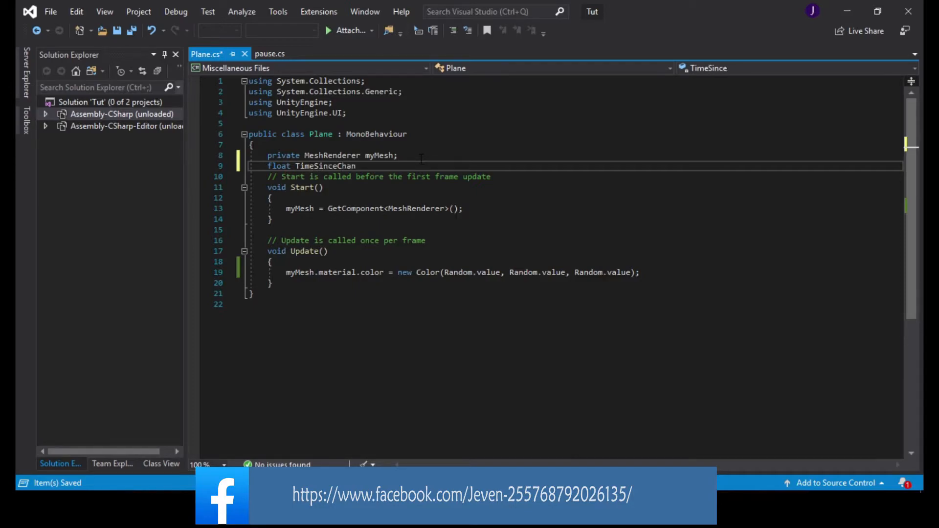
{"action": "type", "text": "ged"}
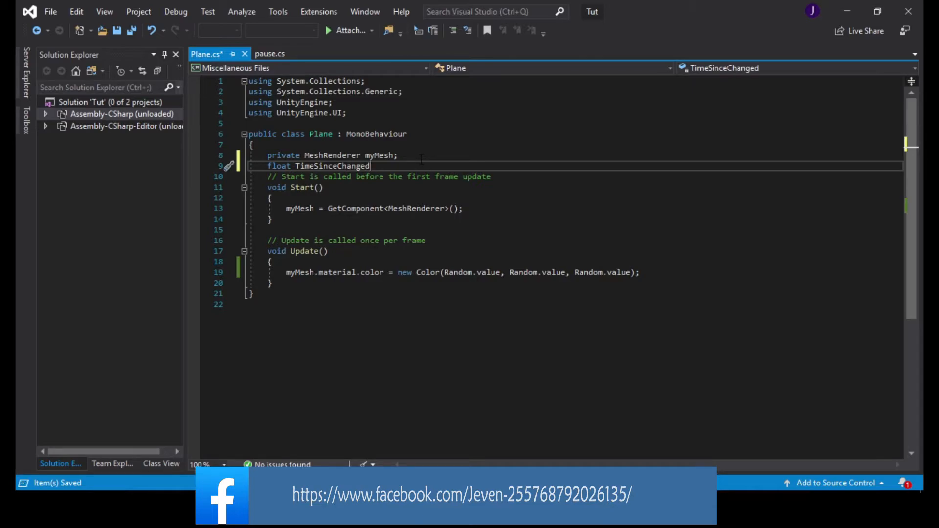
{"action": "double_click", "coordinate": [331, 166]}
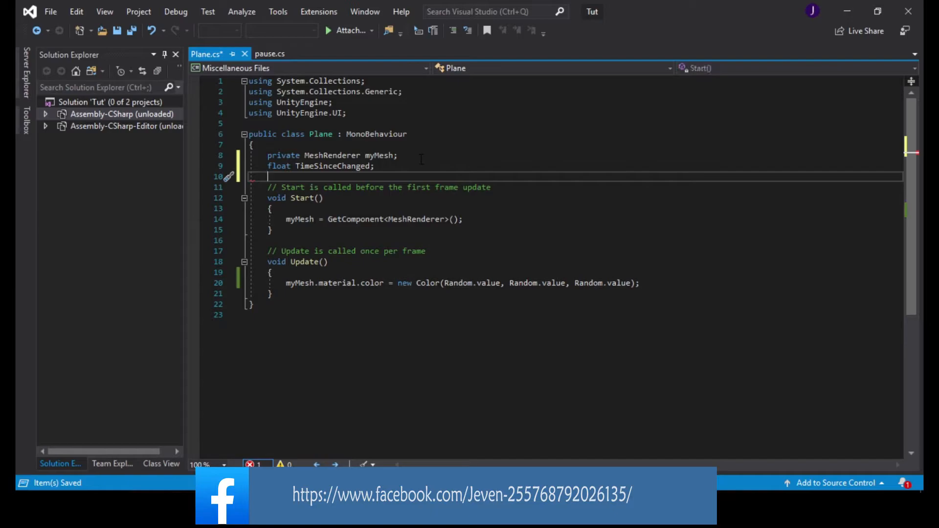
Add a public float TimetoChange field set to 0.1f
{"action": "type", "text": "public"}
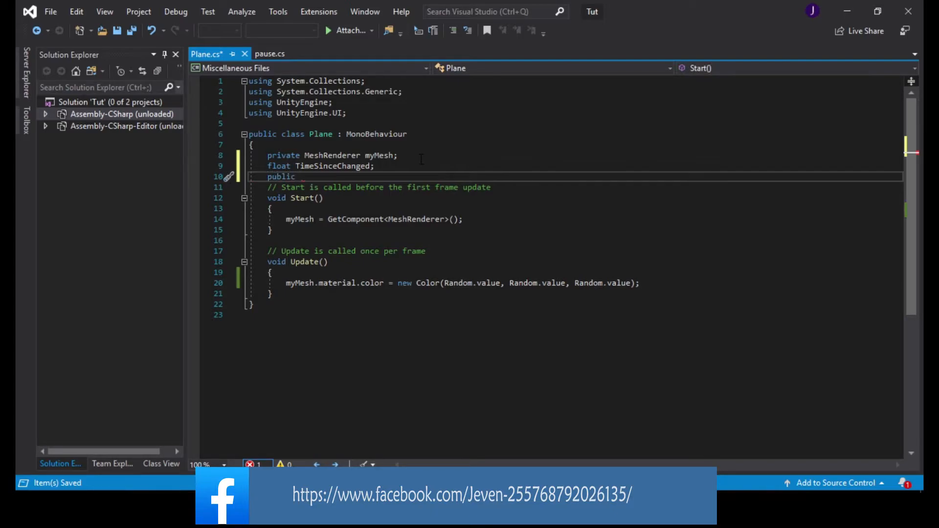
{"action": "type", "text": "Timeto"}
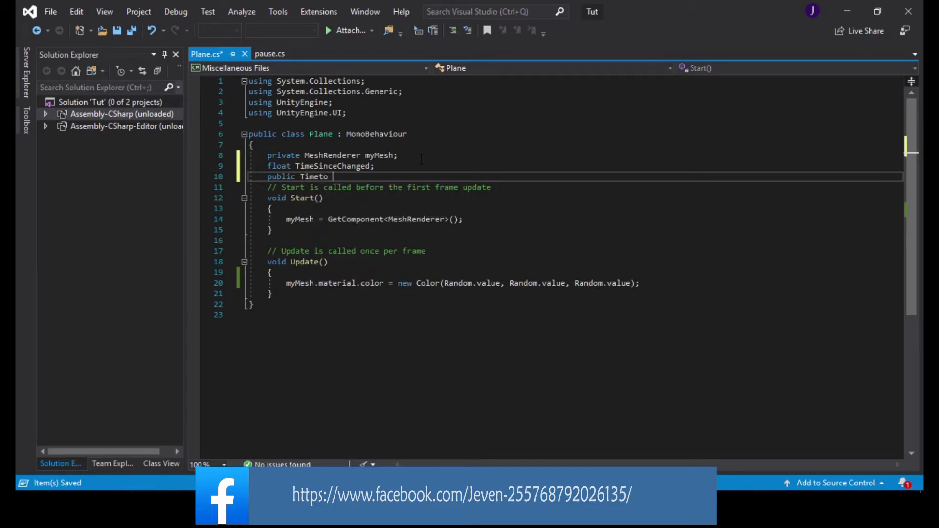
{"action": "type", "text": "Chan"}
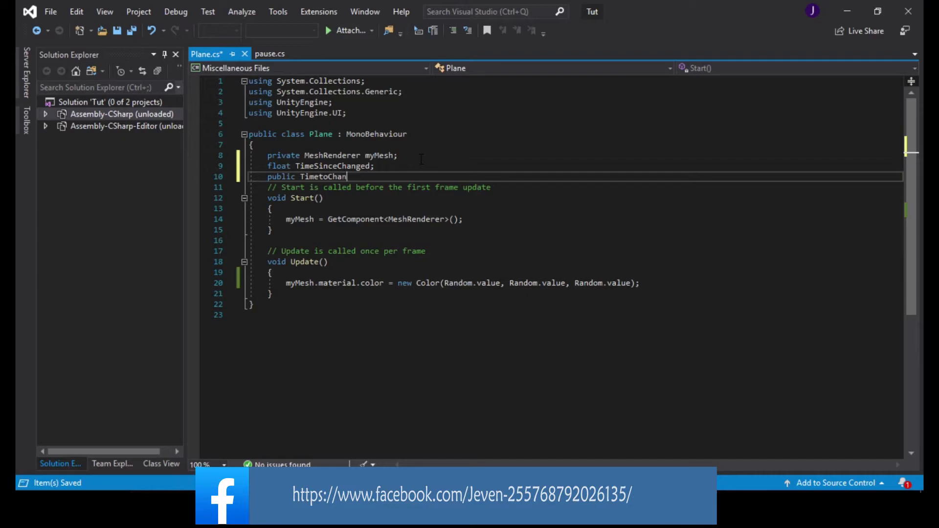
{"action": "type", "text": "ge"}
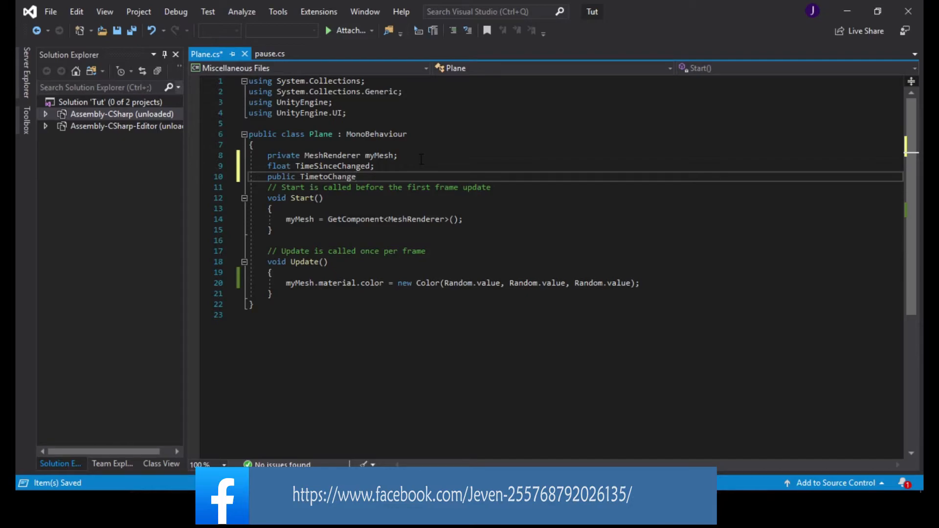
{"action": "type", "text": "= 0.1"}
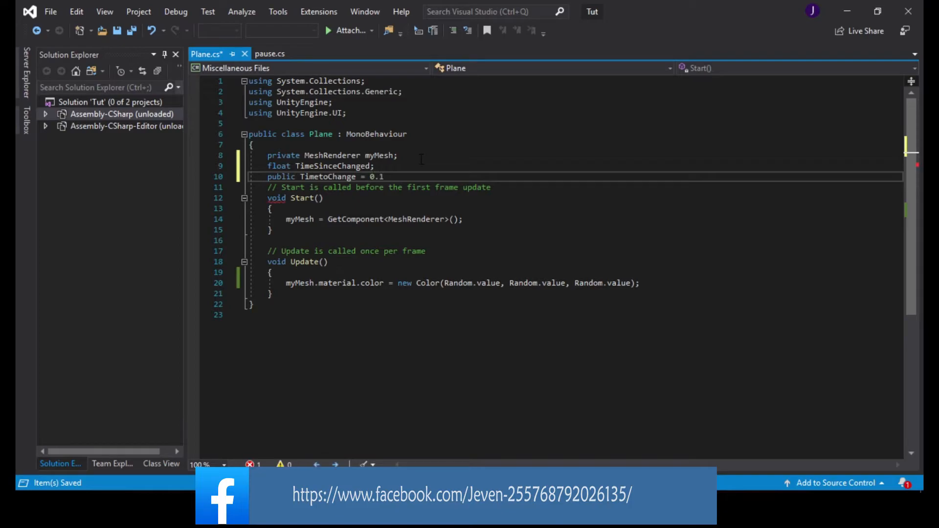
{"action": "type", "text": "f;"}
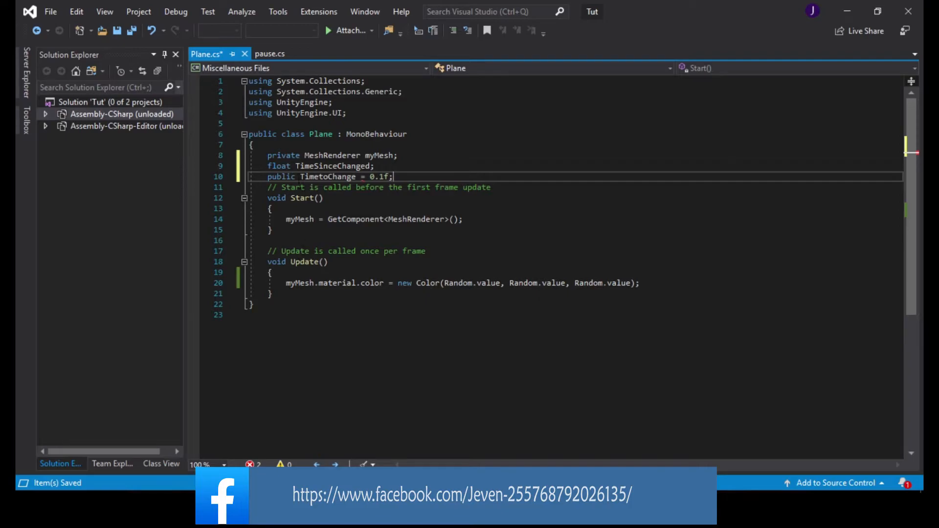
{"action": "type", "text": "float"}
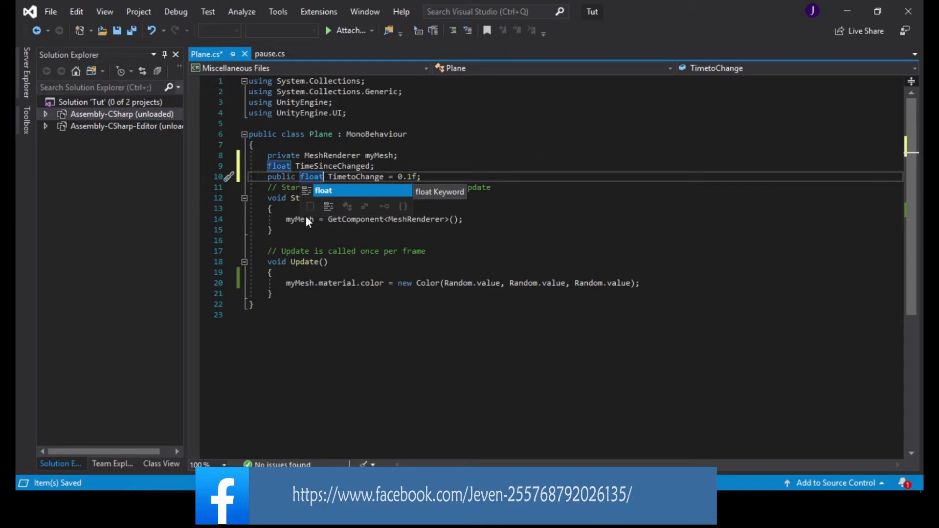
{"action": "key", "text": "Escape"}
{"action": "type", "text": "T"}
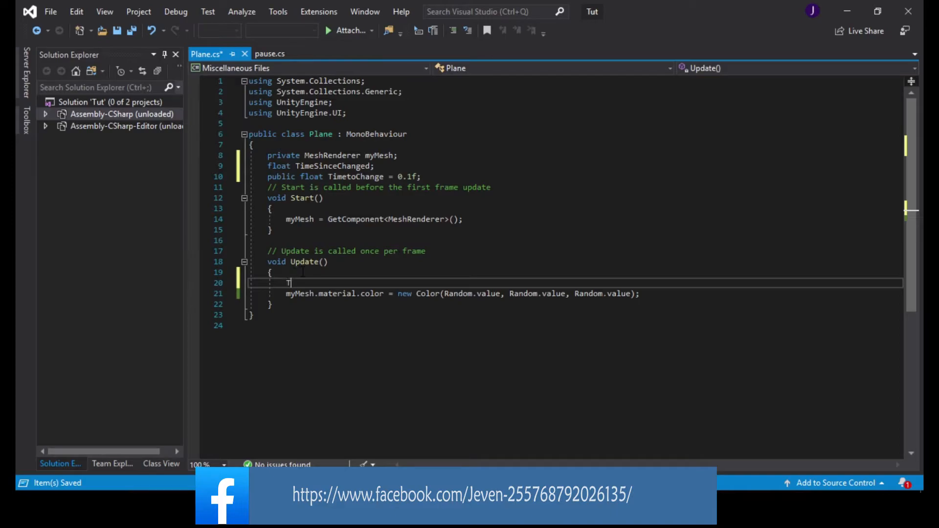
Add 'TimeSinceChanged += Time.deltaTime;' as the first line of Update()
{"action": "type", "text": "imeSinceChanged"}
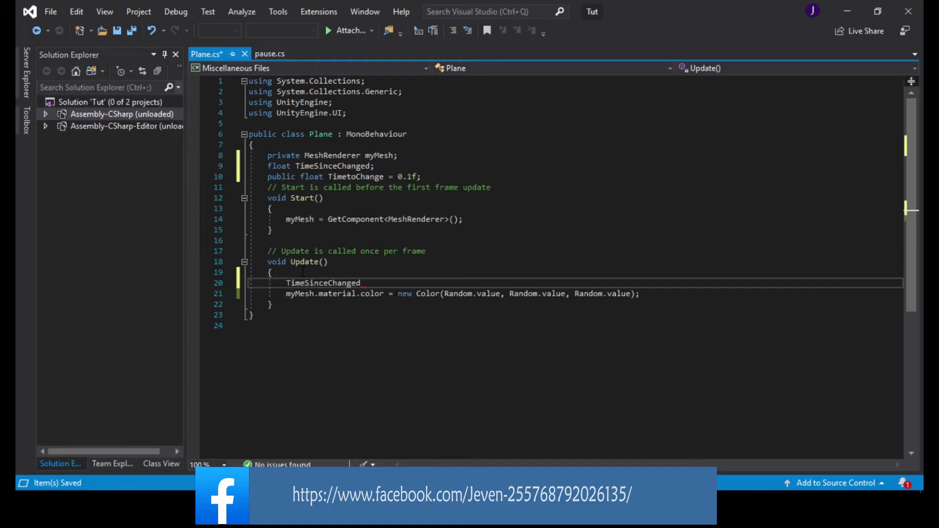
{"action": "type", "text": "+="}
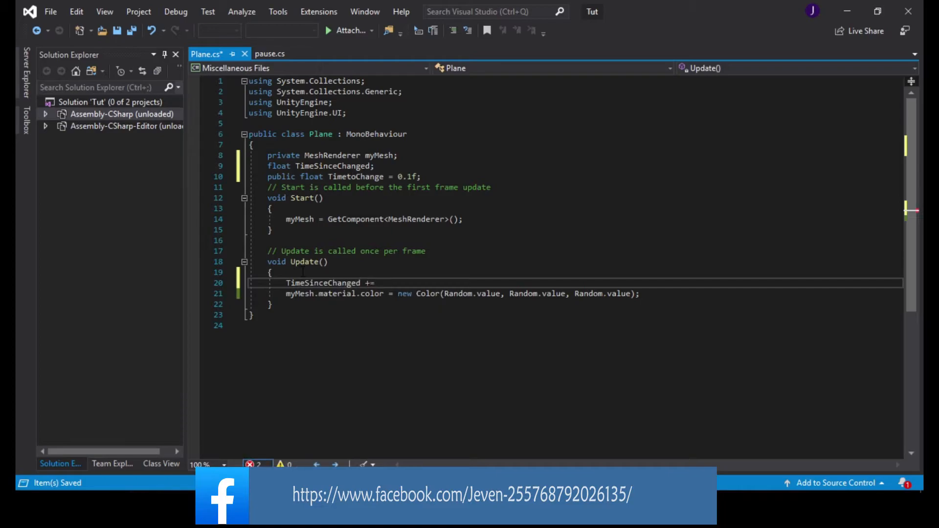
{"action": "type", "text": "Time"}
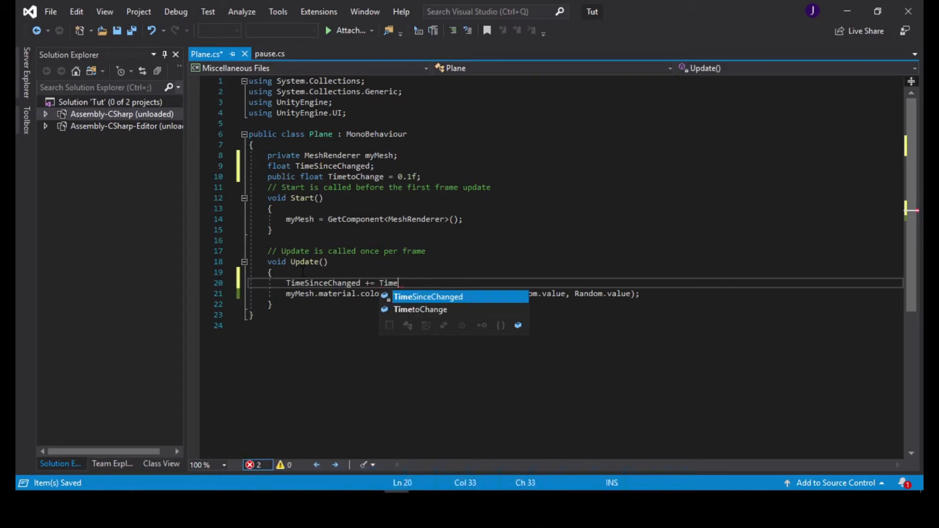
{"action": "type", "text": ".delat"}
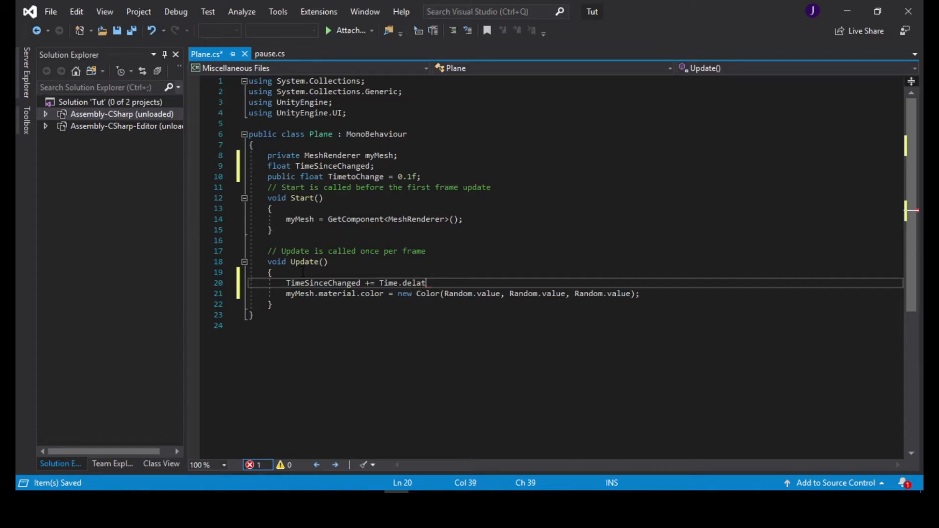
{"action": "type", "text": "T"}
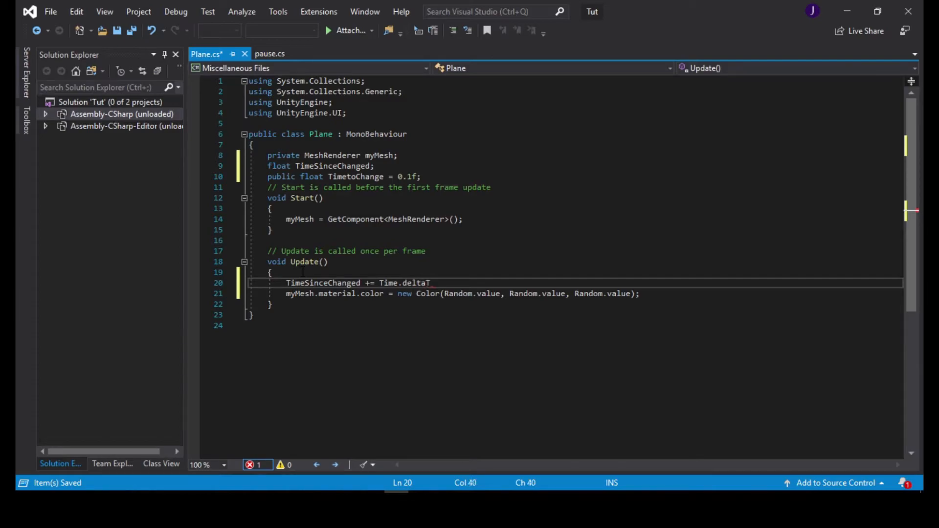
{"action": "type", "text": "ime;"}
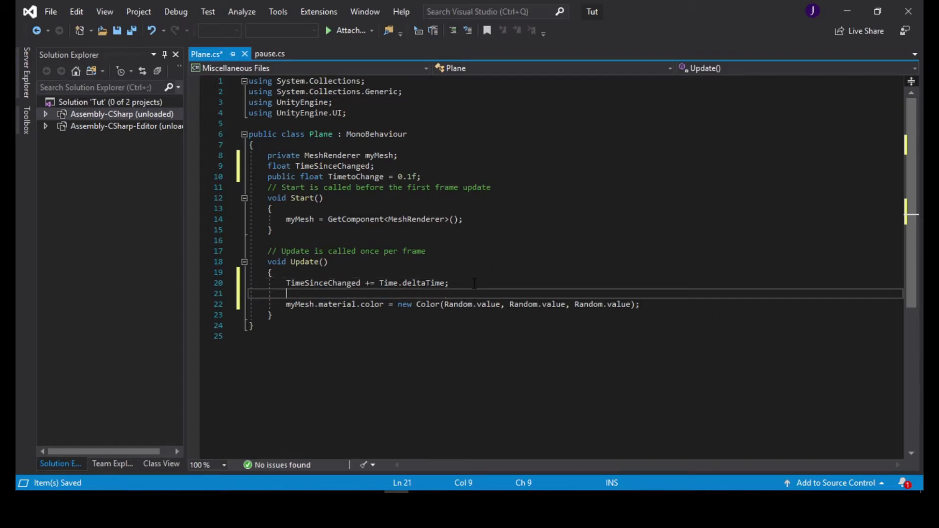
Write the condition if(myMesh != null && TimeSinceChanged >= TimetoChange) in Update
{"action": "type", "text": "if"}
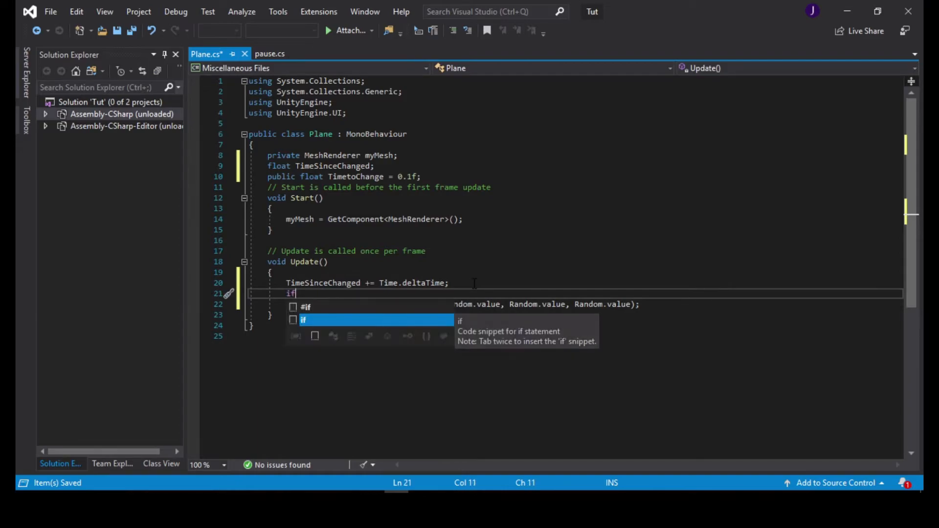
{"action": "type", "text": "(myMesh"}
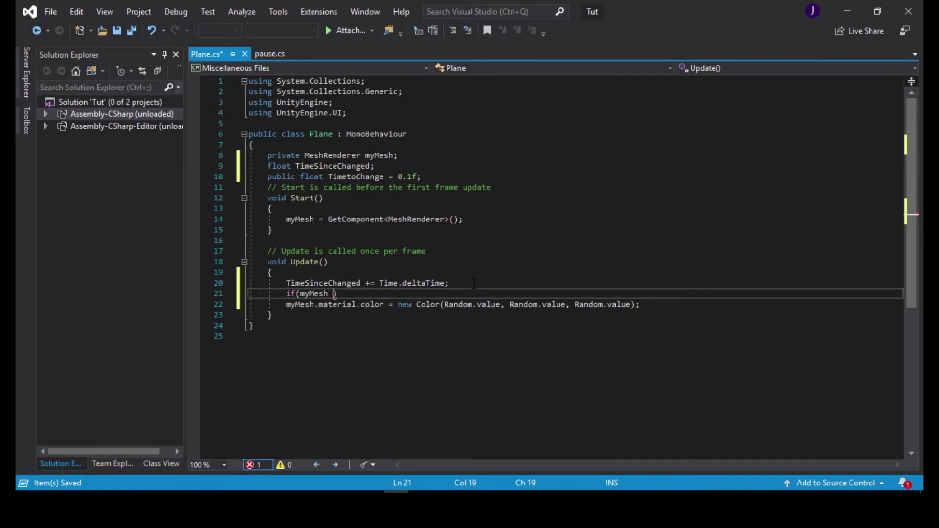
{"action": "type", "text": "!"}
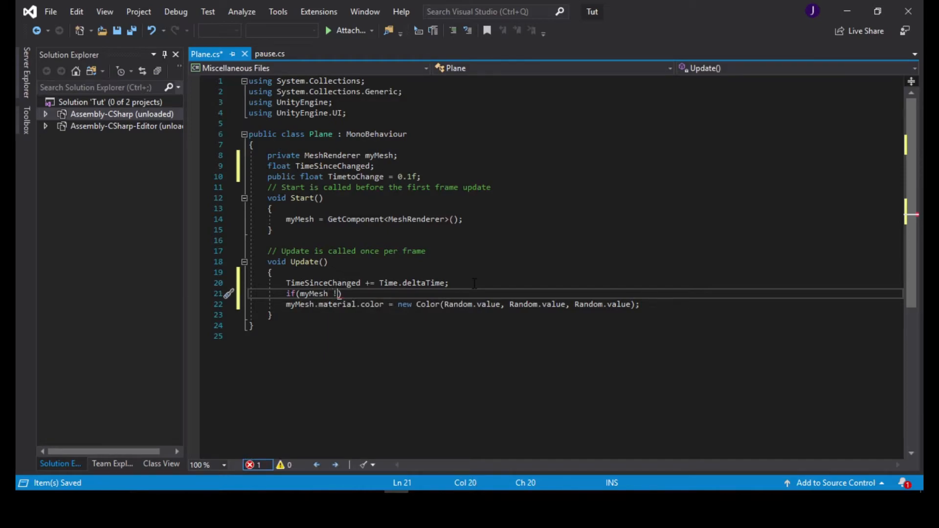
{"action": "type", "text": "=null"}
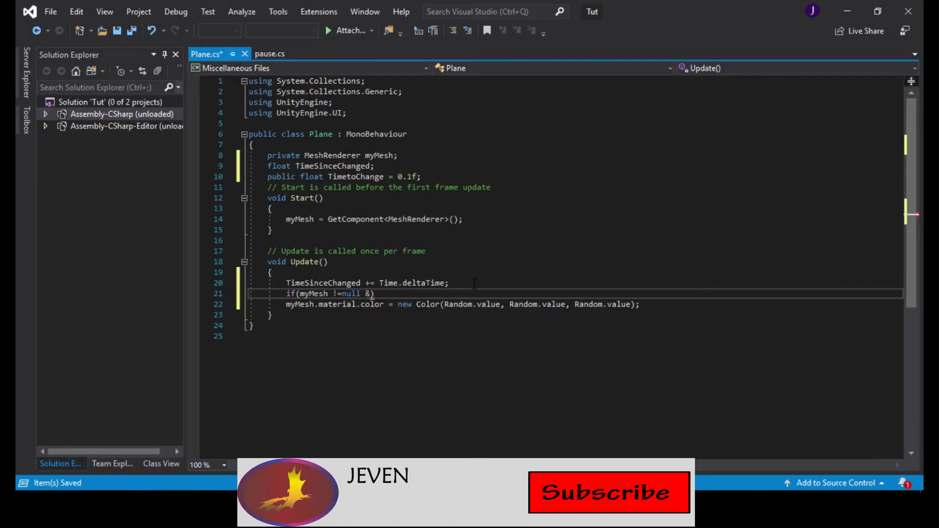
{"action": "type", "text": "&"}
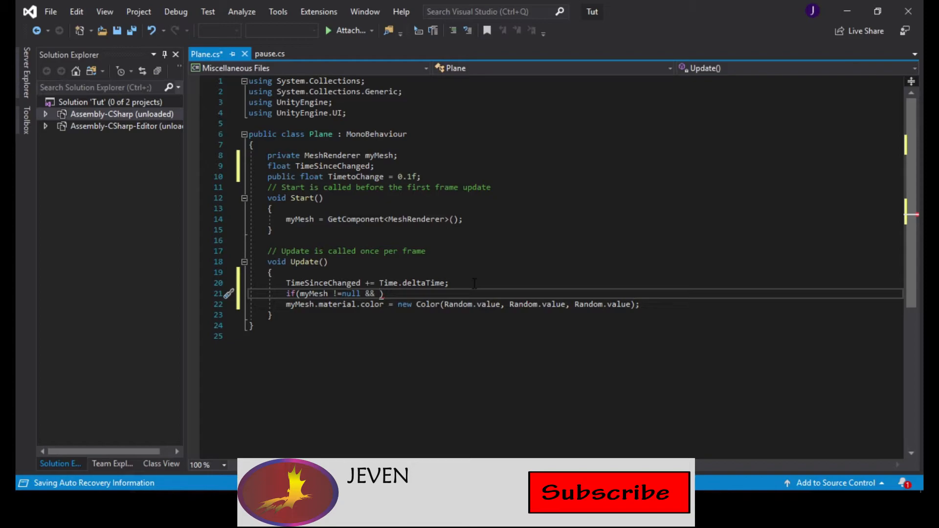
{"action": "type", "text": "T"}
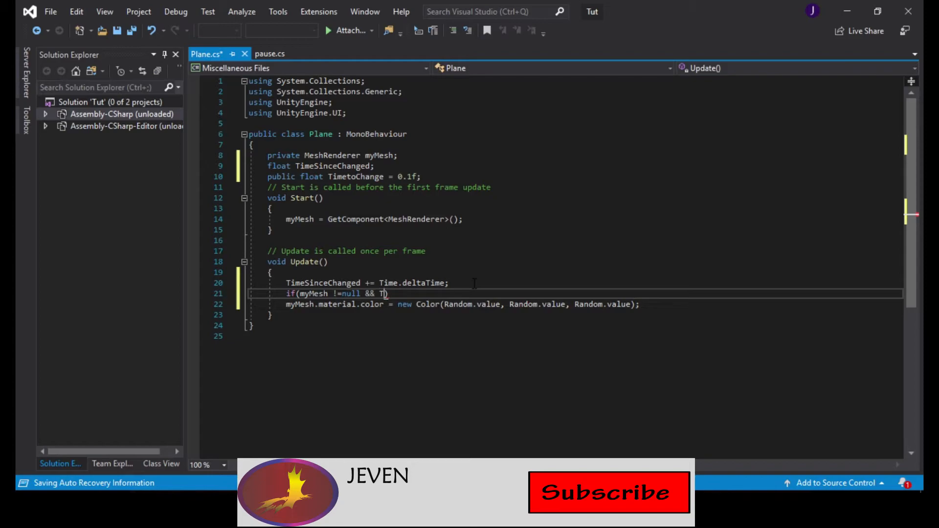
{"action": "type", "text": "imeSinceChanged"}
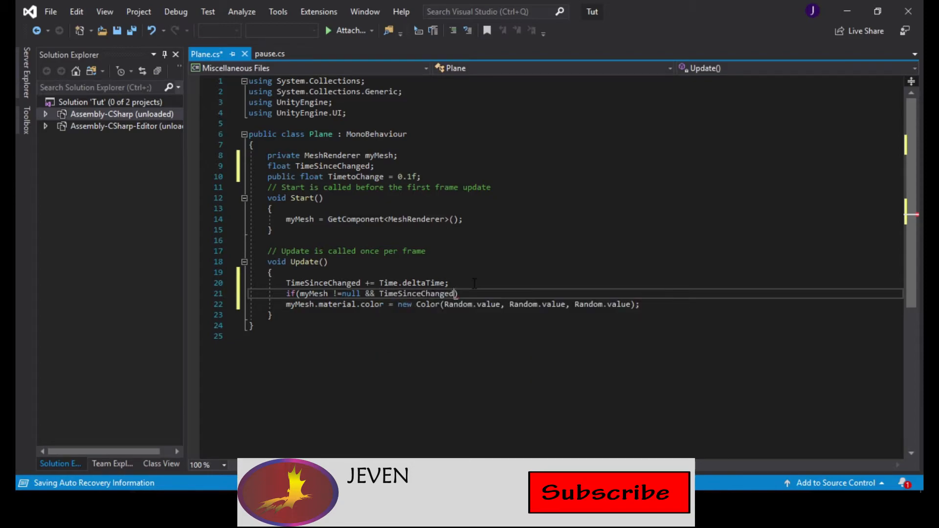
{"action": "type", "text": ">"}
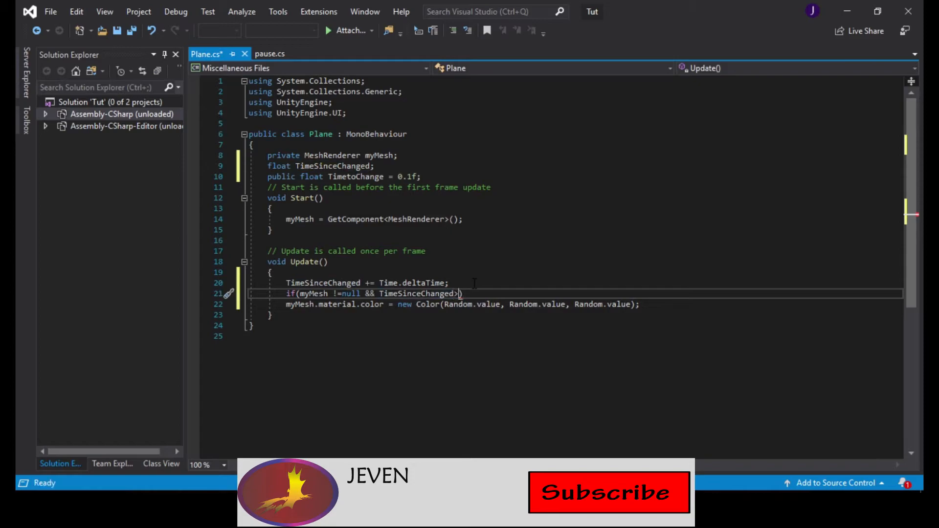
{"action": "type", "text": ">=T"}
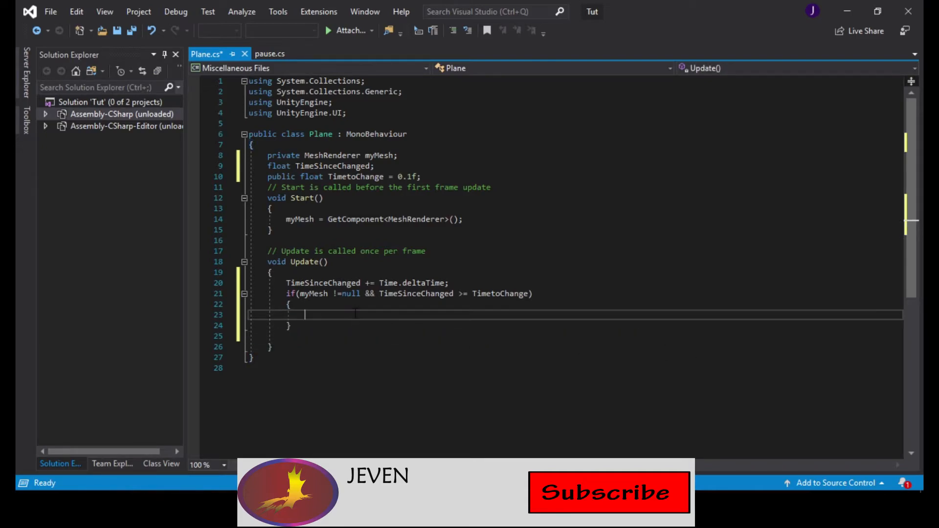
Inside the if, set a random mesh colour and reset TimeSinceChanged to 0
{"action": "type", "text": "myMesh.material.color = new Color(Random.value, Random.value, Random.value);"}
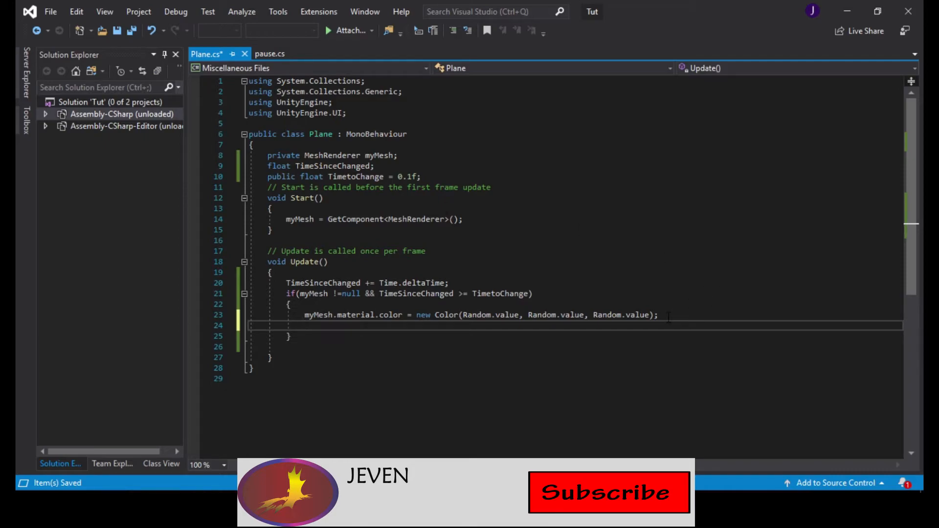
{"action": "type", "text": "T"}
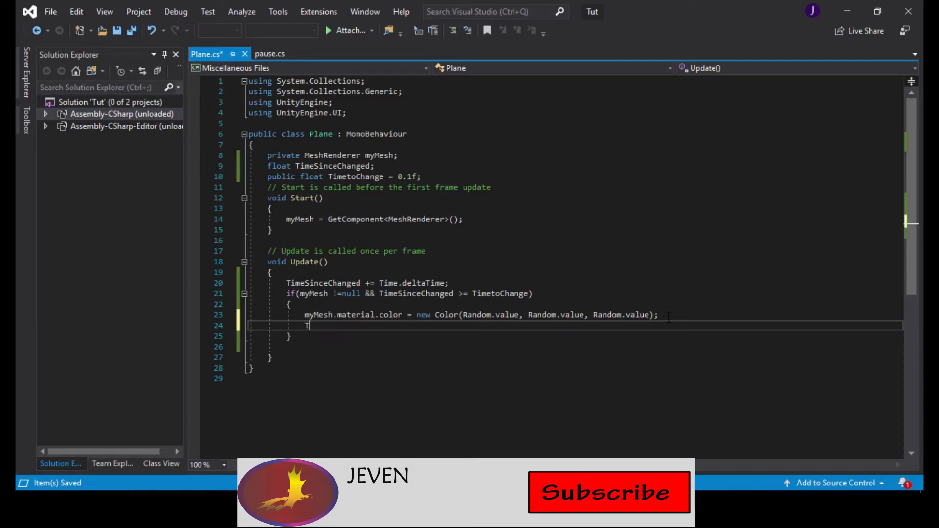
{"action": "type", "text": "imeSinceChanged"}
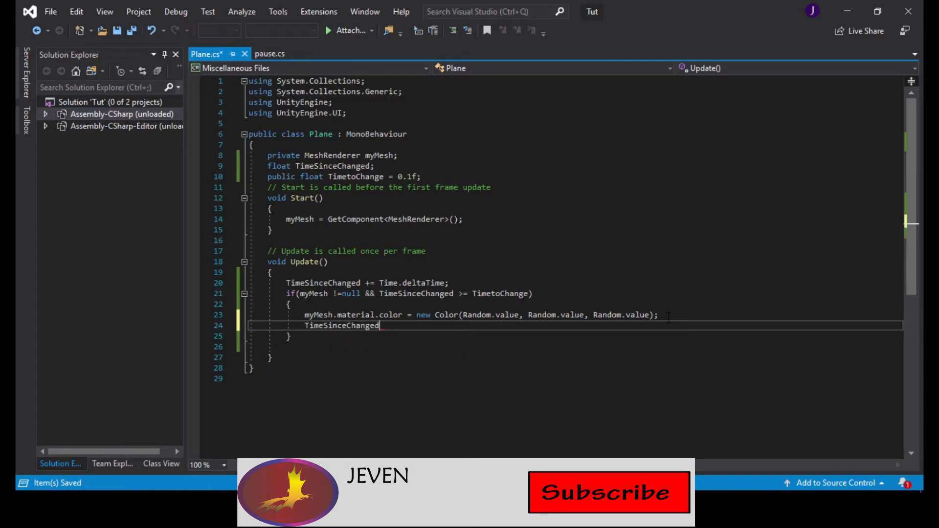
{"action": "type", "text": "="}
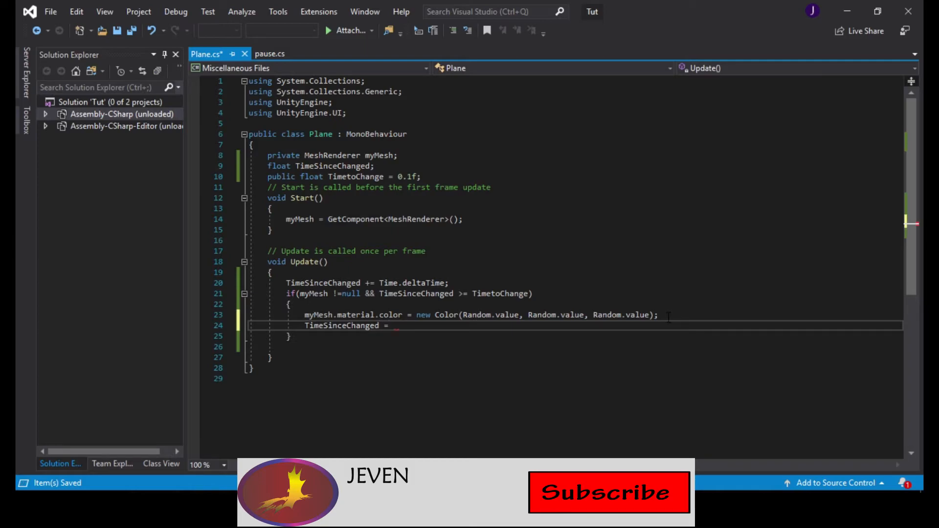
{"action": "type", "text": "0;"}
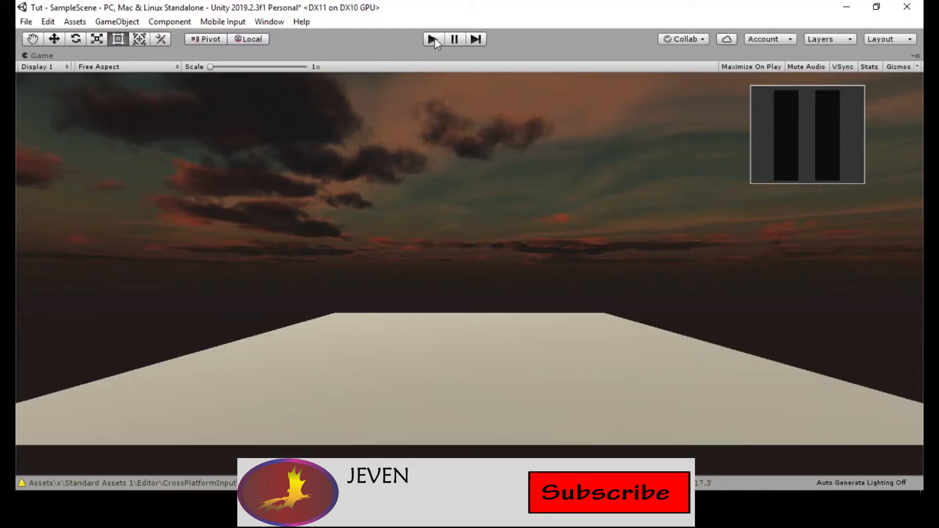
{"action": "left_click", "coordinate": [432, 40]}
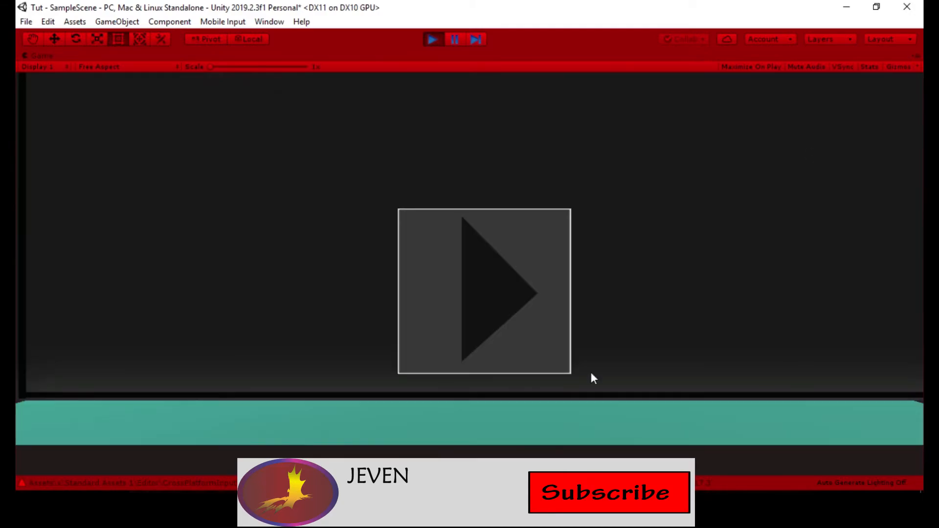
{"action": "mouse_move", "coordinate": [844, 448]}
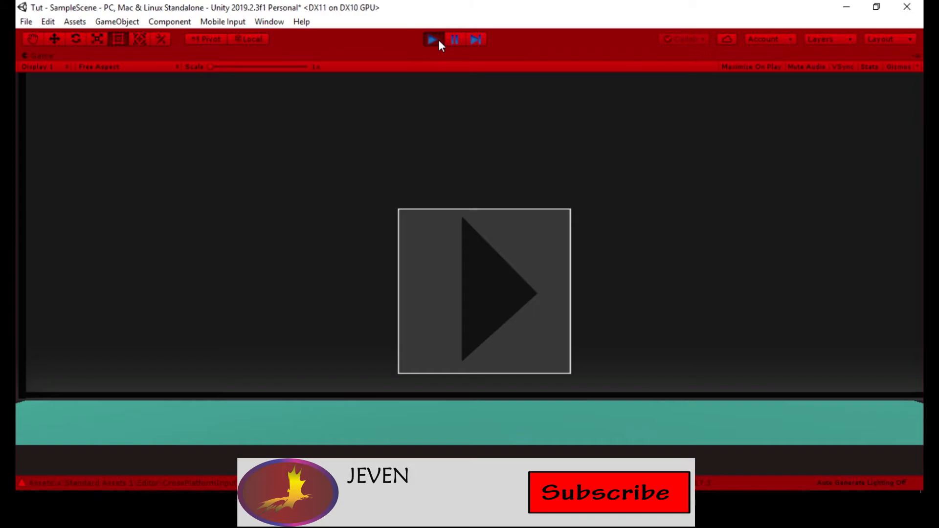
{"action": "left_click", "coordinate": [433, 39]}
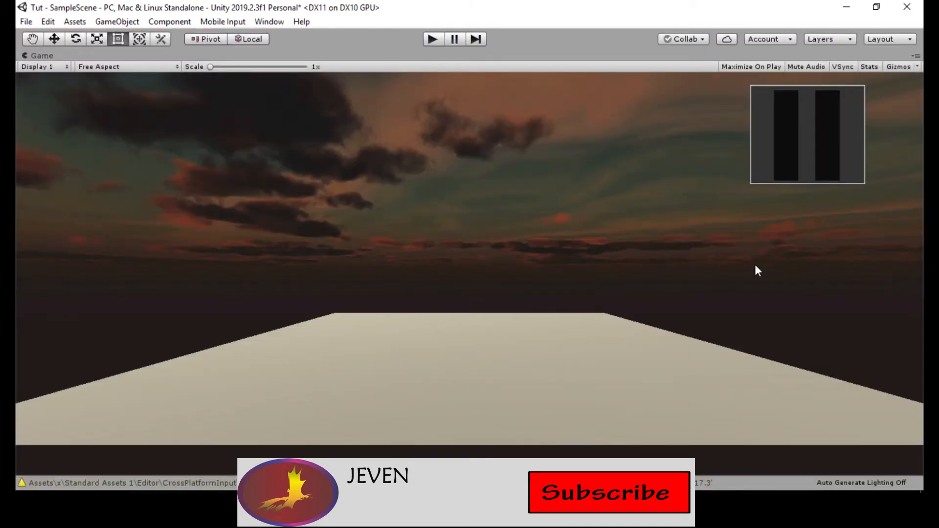
{"action": "mouse_move", "coordinate": [726, 258]}
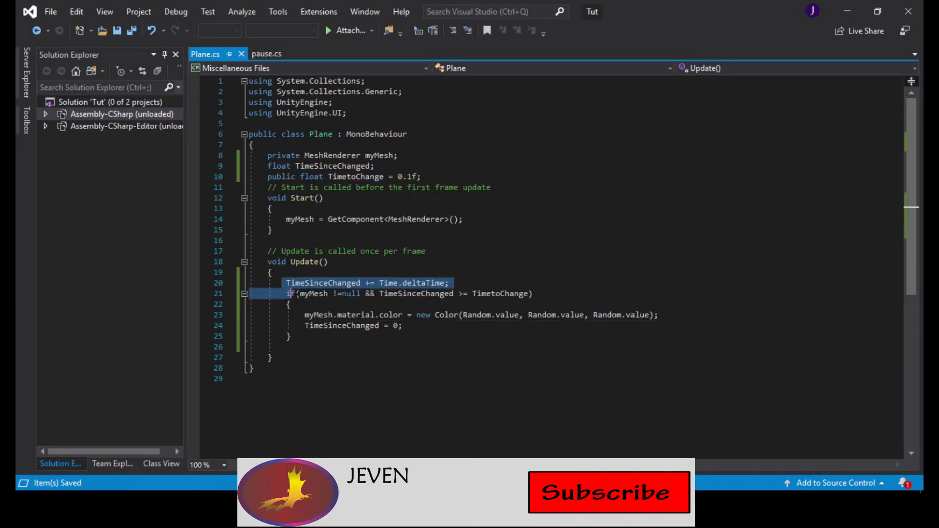
Delete the deltaTime line, the if condition, the timer reset and the timer fields
{"action": "key", "text": "Delete"}
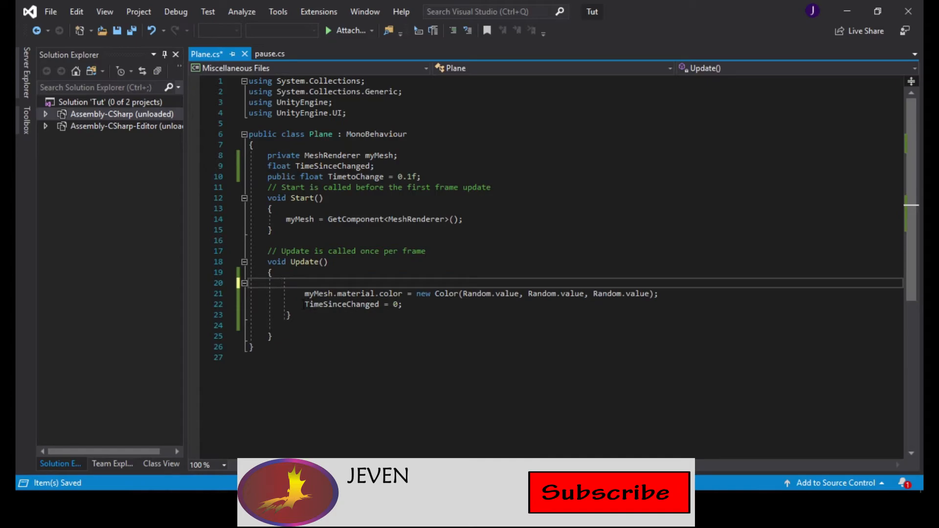
{"action": "double_click", "coordinate": [326, 304]}
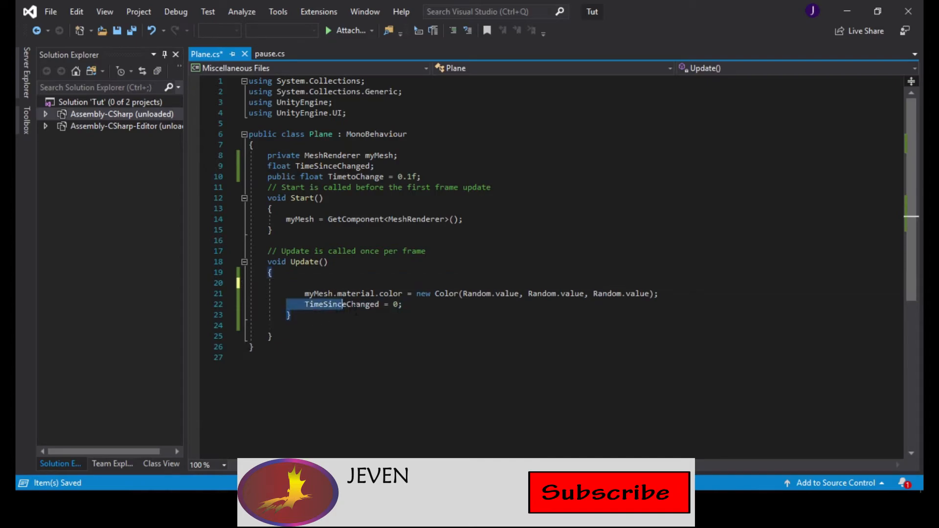
{"action": "key", "text": "Delete"}
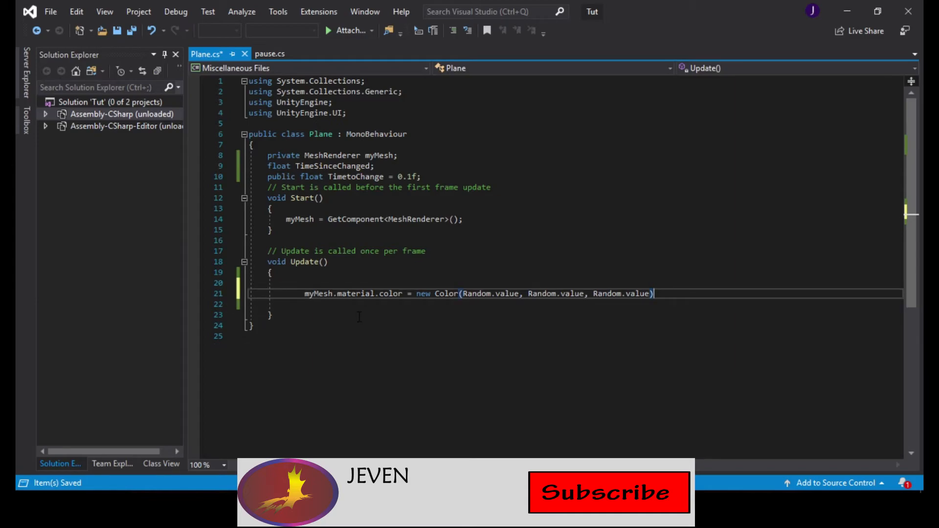
{"action": "type", "text": ";"}
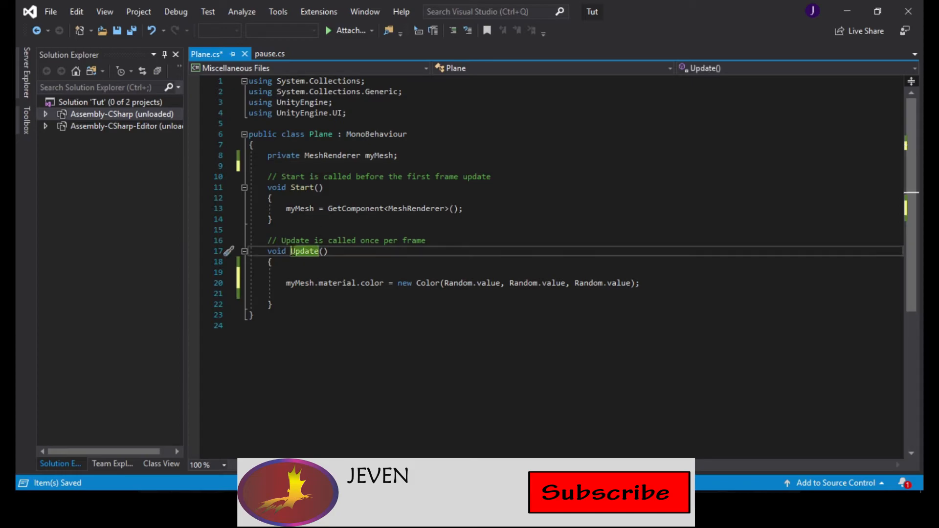
{"action": "type", "text": "F"}
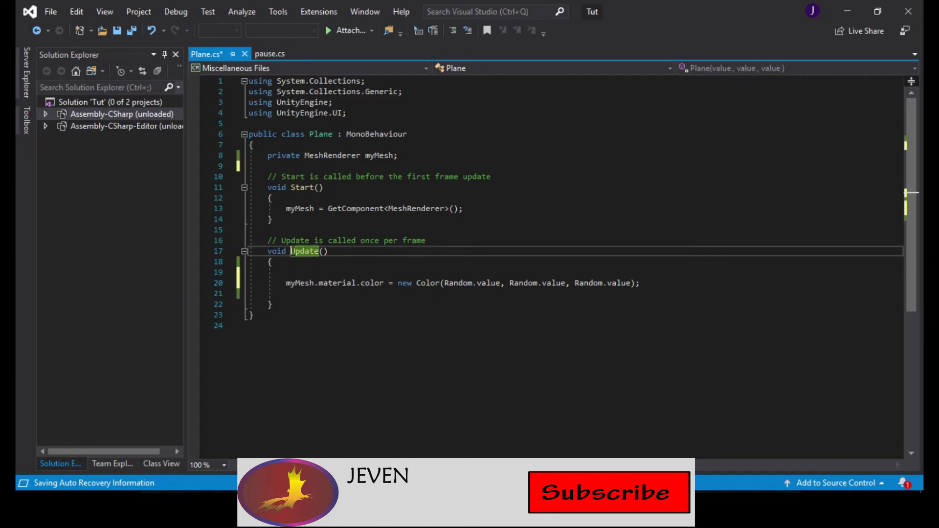
{"action": "type", "text": "F"}
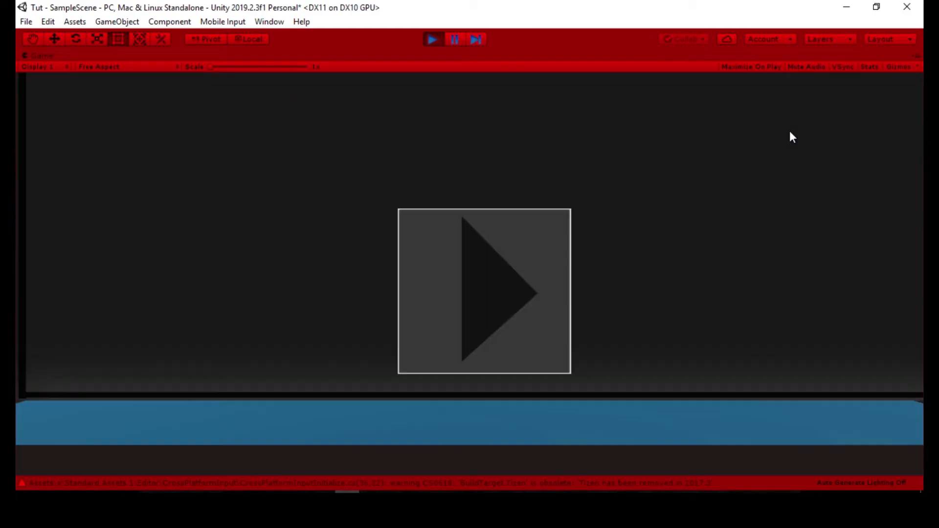
{"action": "mouse_move", "coordinate": [408, 414]}
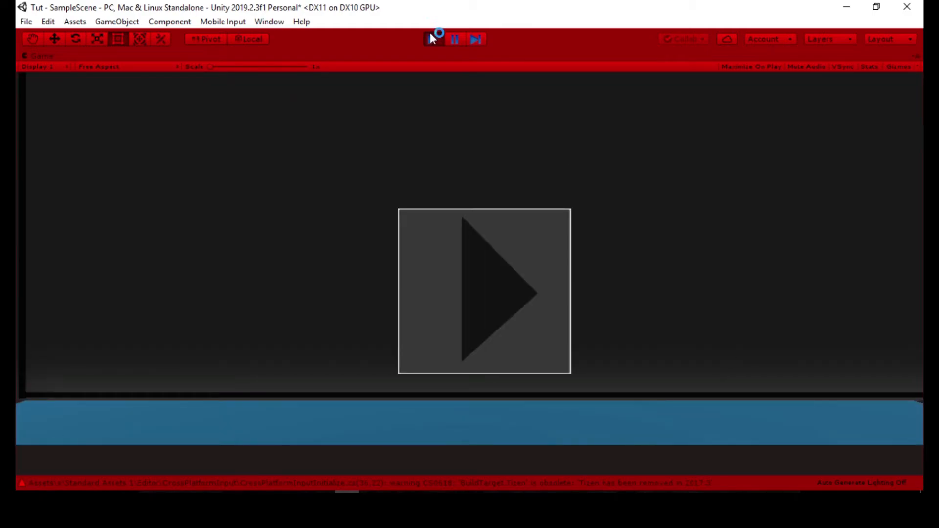
Stop the running game with the Play button
{"action": "left_click", "coordinate": [433, 39]}
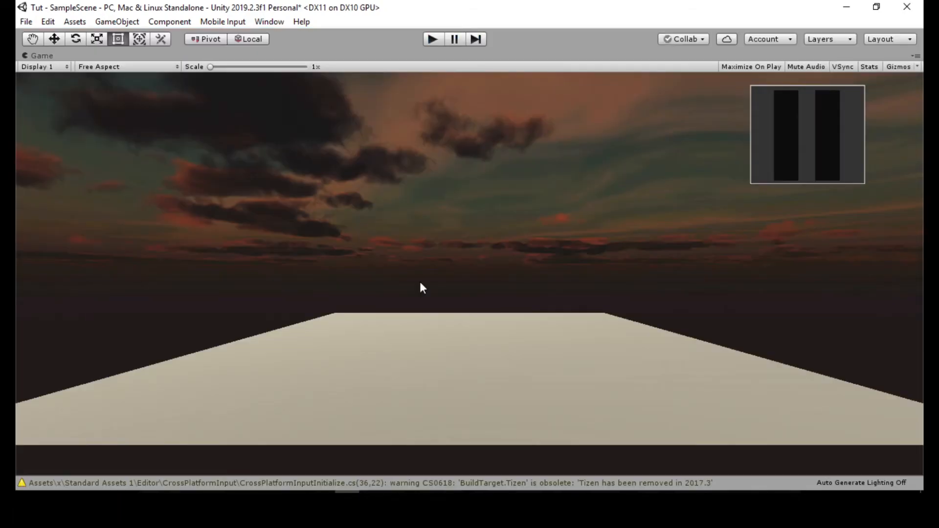
{"action": "mouse_move", "coordinate": [484, 272]}
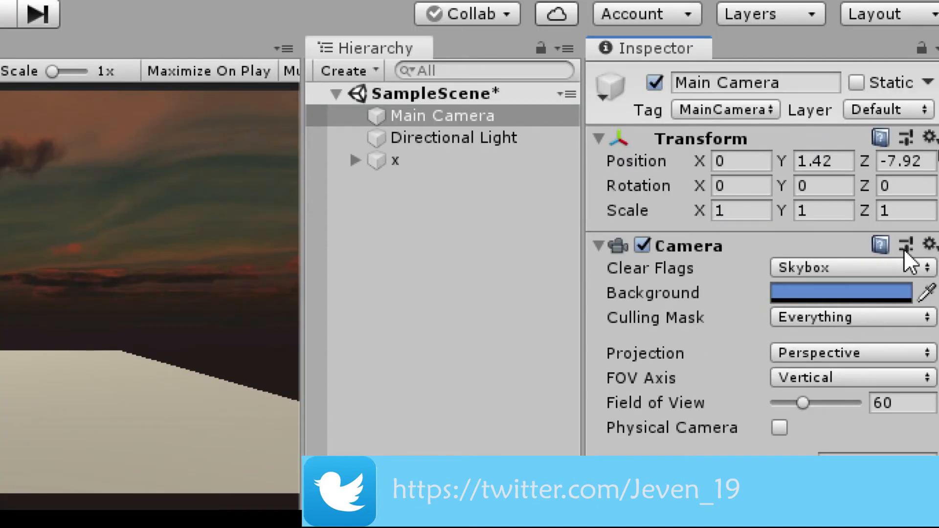
{"action": "scroll", "scroll_direction": "down", "scroll_amount": 3}
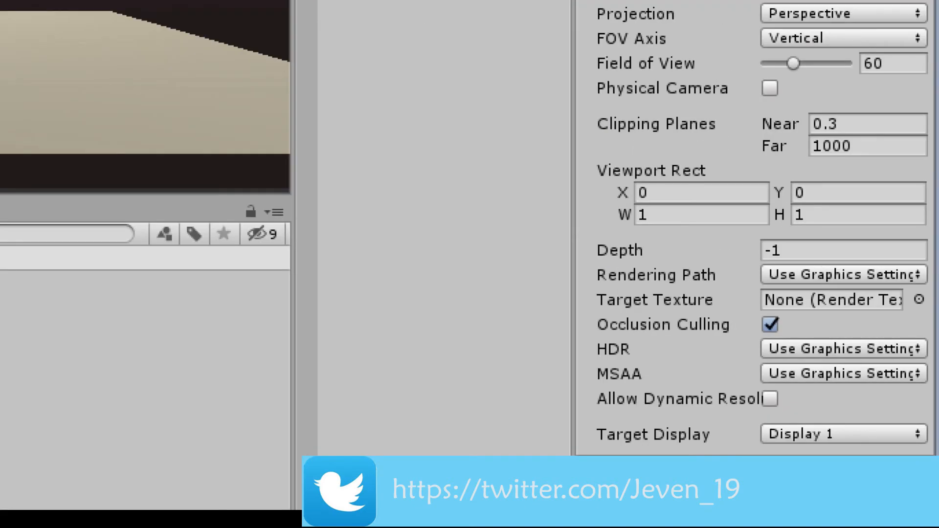
{"action": "scroll", "scroll_direction": "down", "scroll_amount": 3}
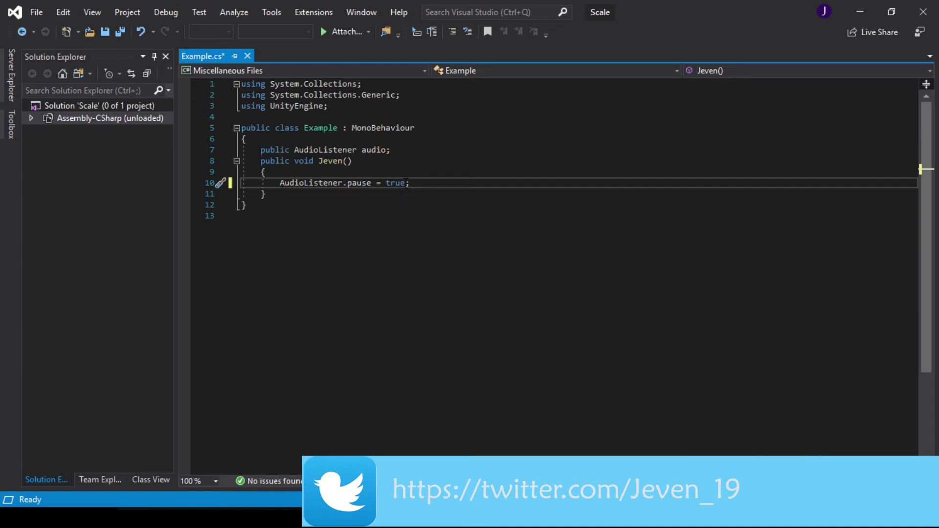
Set AudioListener.pause to false and have Jeven yield WaitForSecondsRealtime(5f)
{"action": "key", "text": "BackSpace"}
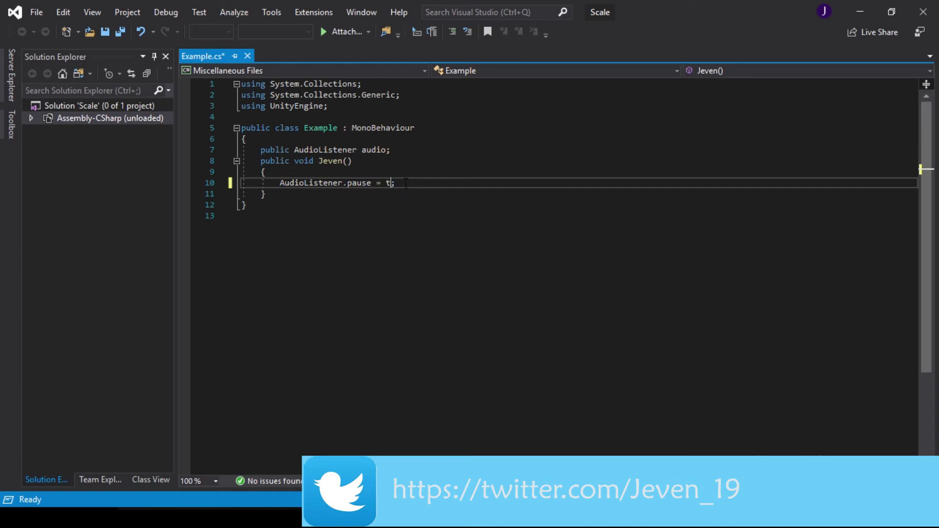
{"action": "type", "text": "alse"}
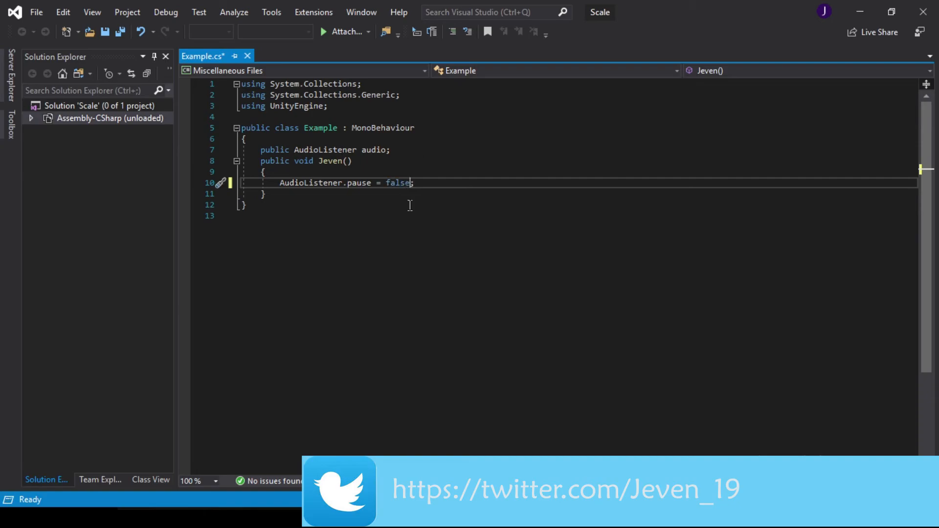
{"action": "mouse_move", "coordinate": [427, 264]}
{"action": "type", "text": "yield return new WaitForSeconds(5f);"}
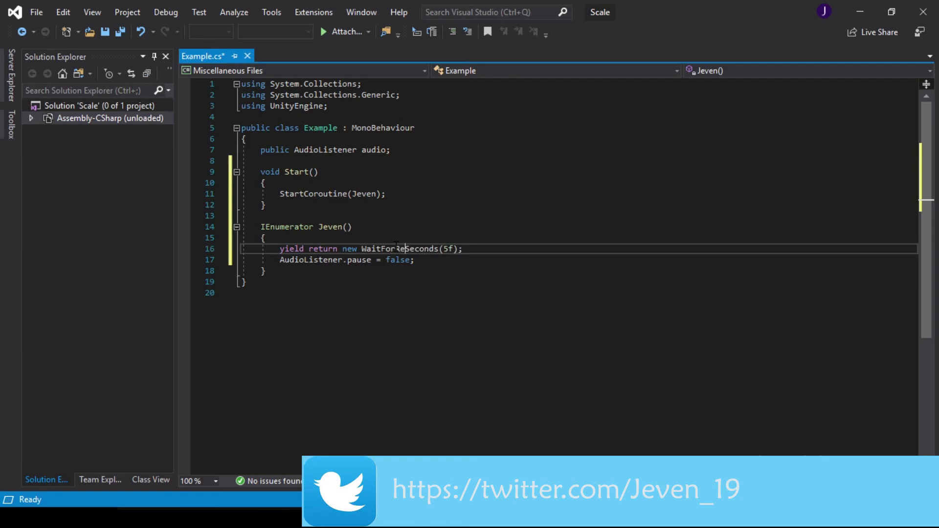
{"action": "type", "text": "Real"}
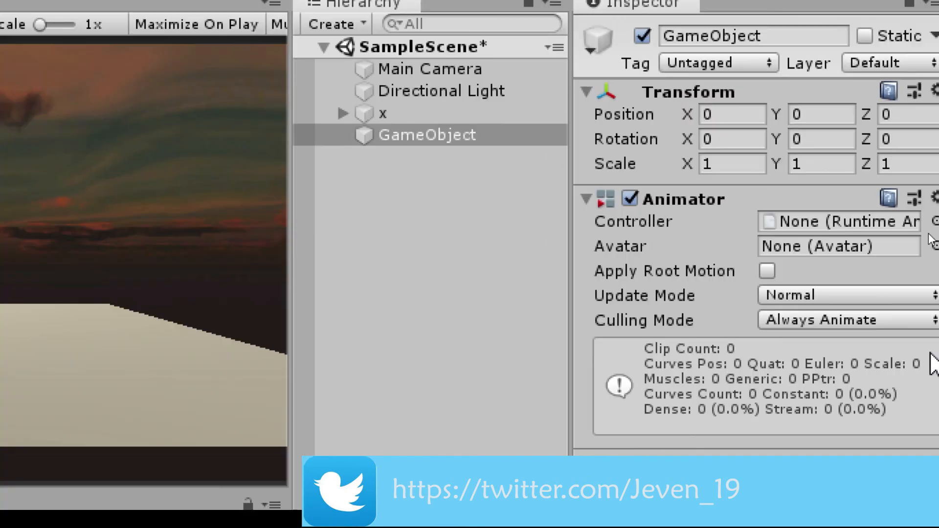
{"action": "mouse_move", "coordinate": [632, 302]}
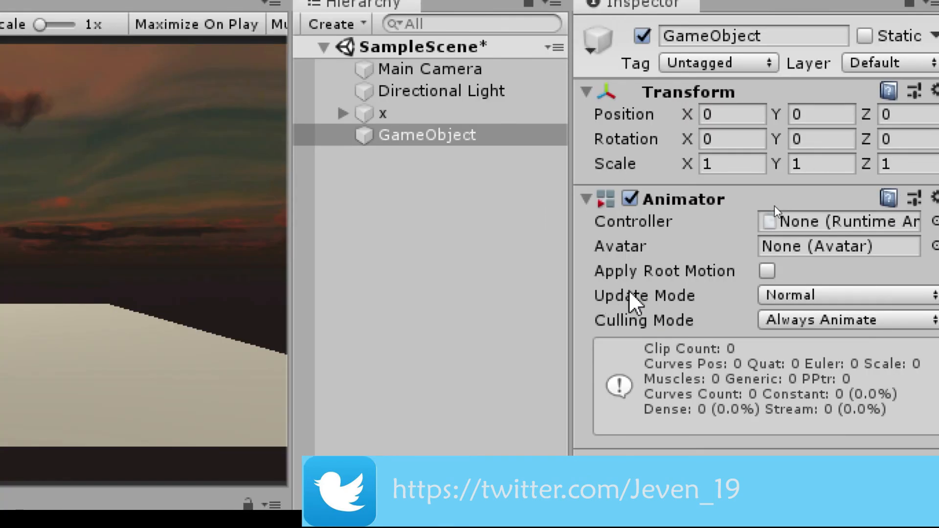
Switch the Animator's Update Mode from Normal to Unscaled Time
{"action": "left_click", "coordinate": [848, 294]}
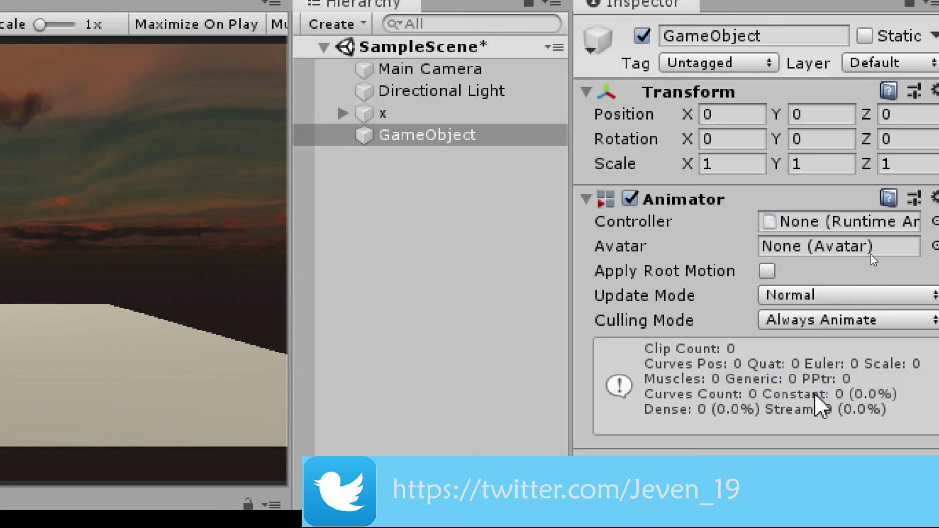
{"action": "left_click", "coordinate": [843, 295]}
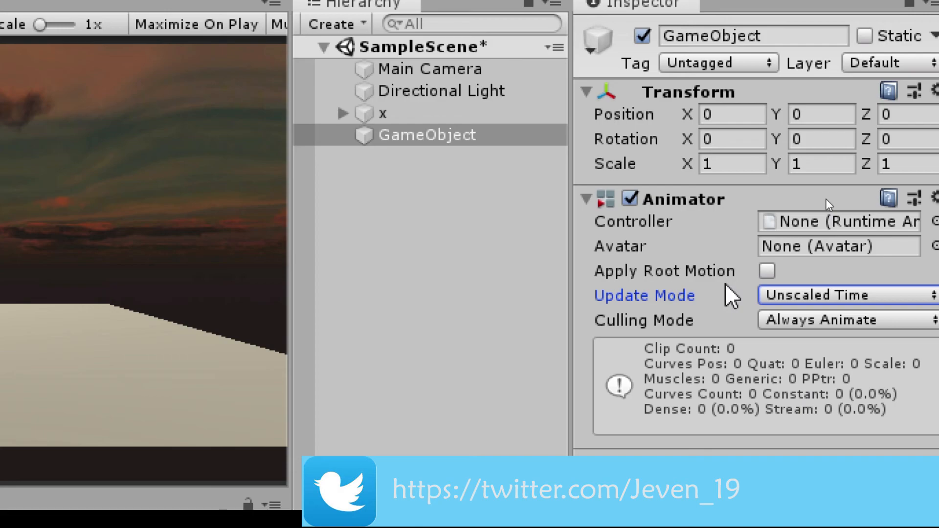